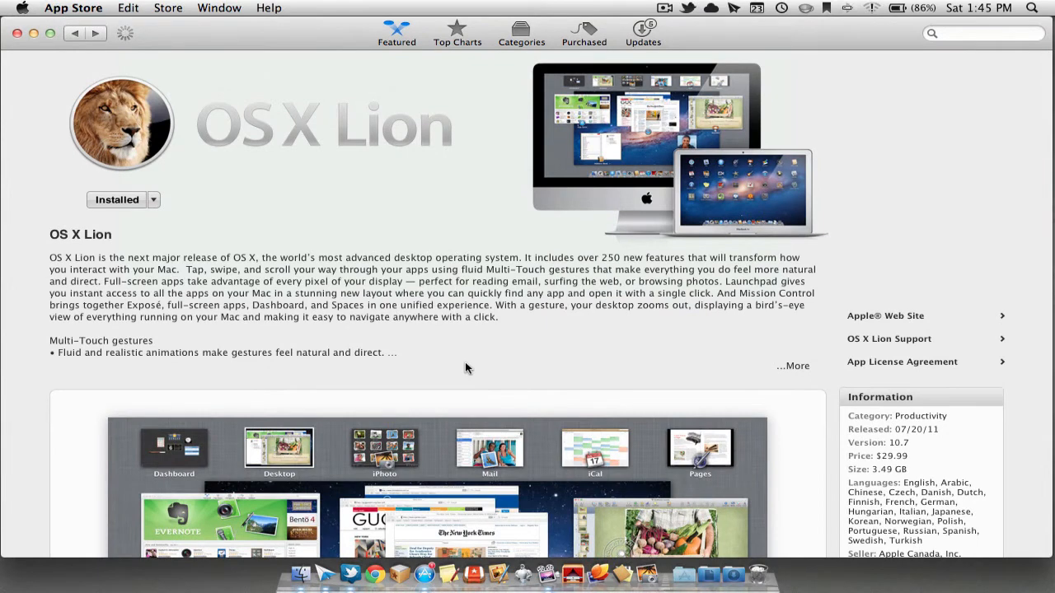
mouse_move(142, 77)
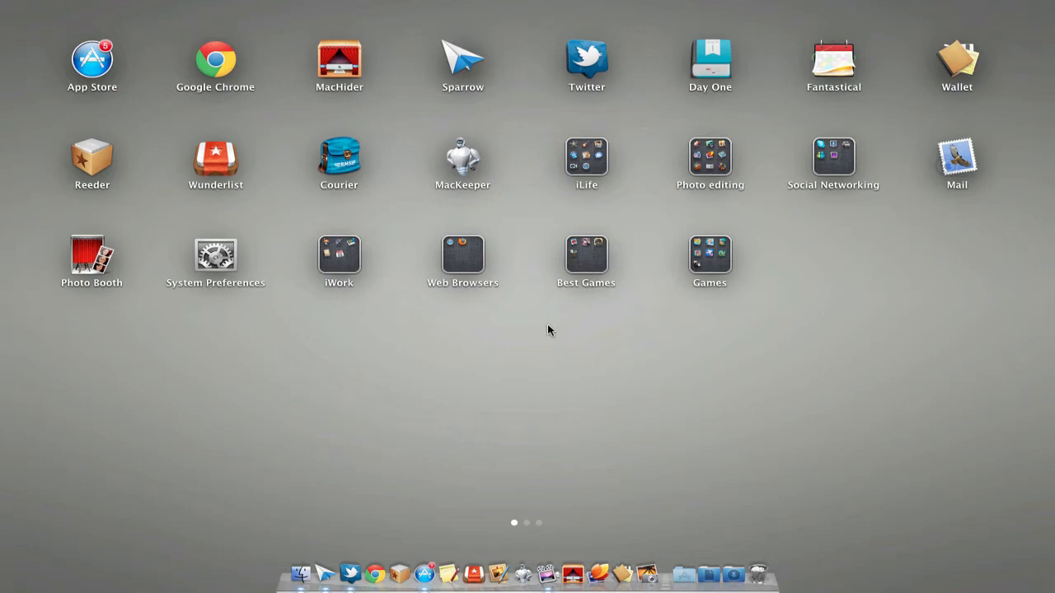
Swipe across Launchpad to browse the first page of apps and folders.
scroll("left", 3)
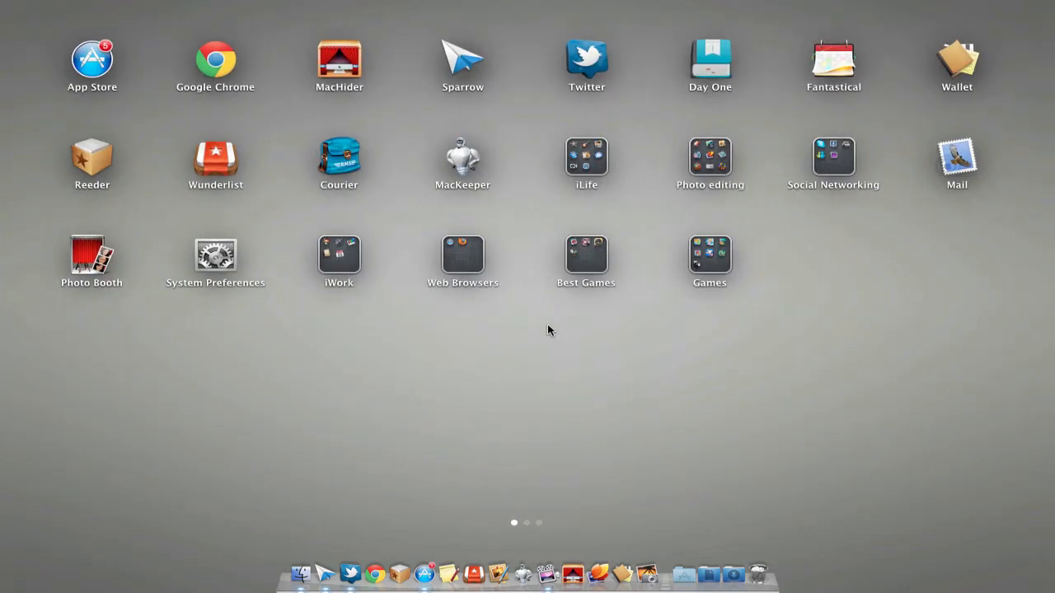
mouse_move(452, 404)
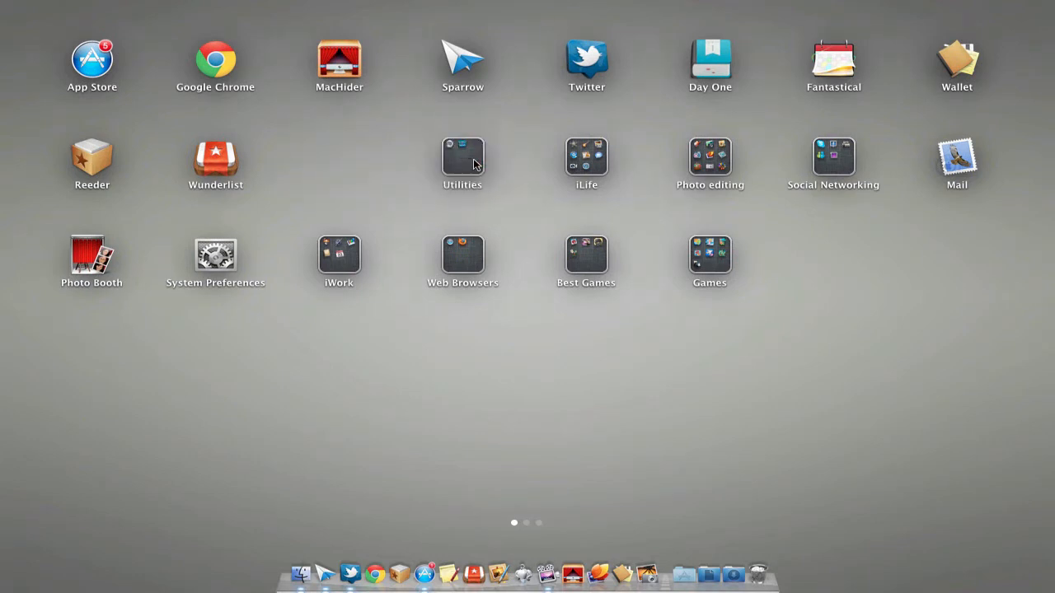
Expand the Utilities folder showing MacKeeper and Courier inside.
left_click(461, 157)
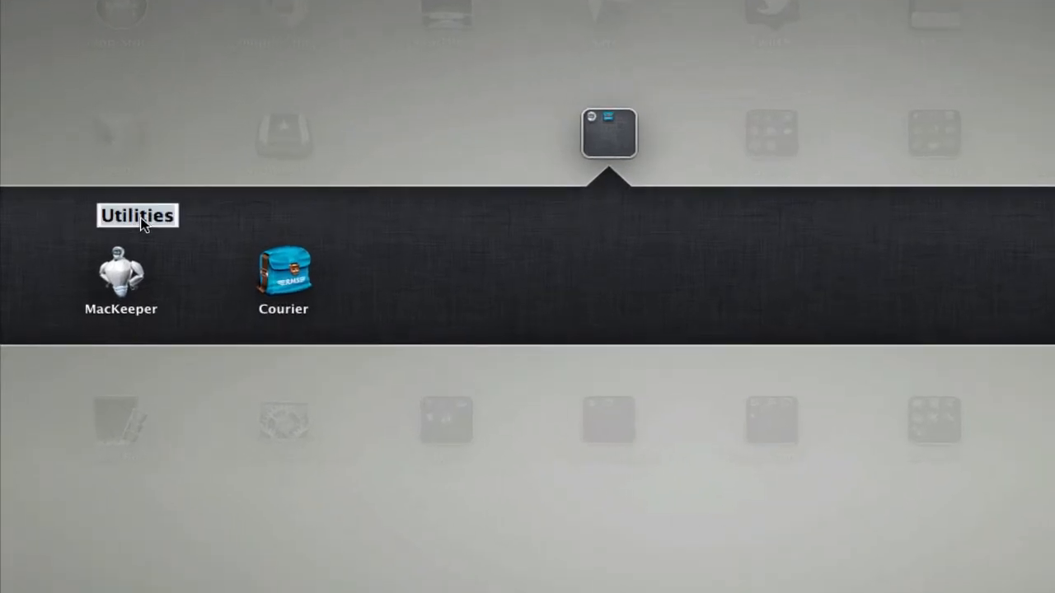
mouse_move(511, 142)
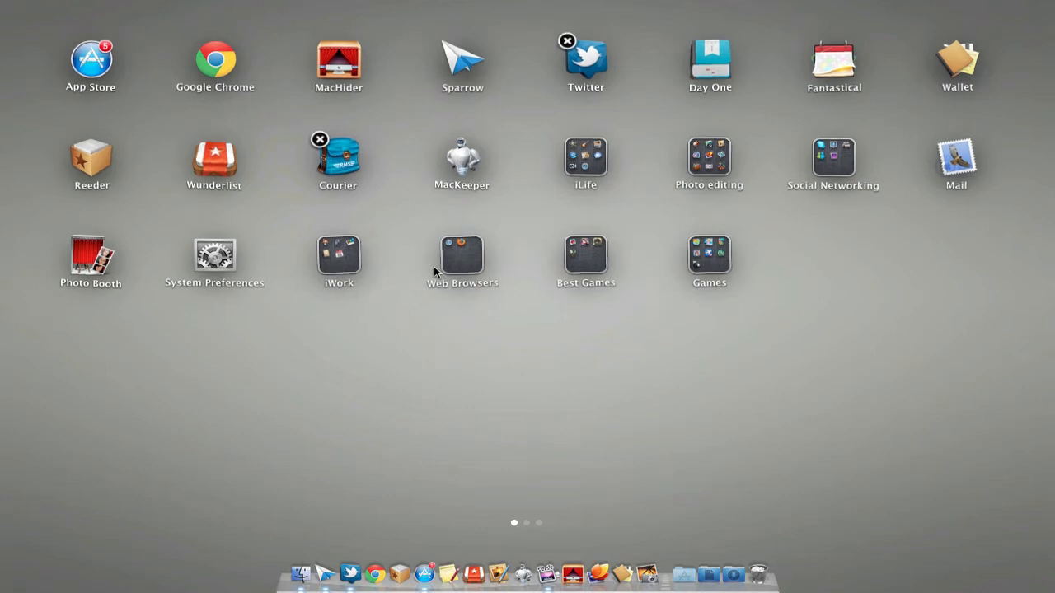
mouse_move(316, 141)
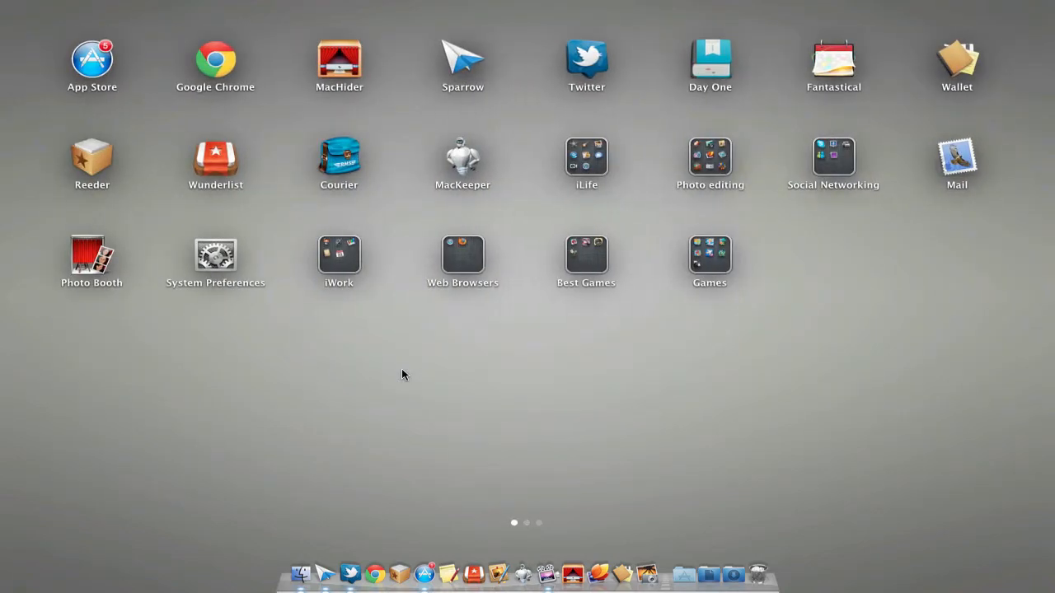
Swipe to Launchpad's second page with the Utilities and Developer folders.
scroll("left", 3)
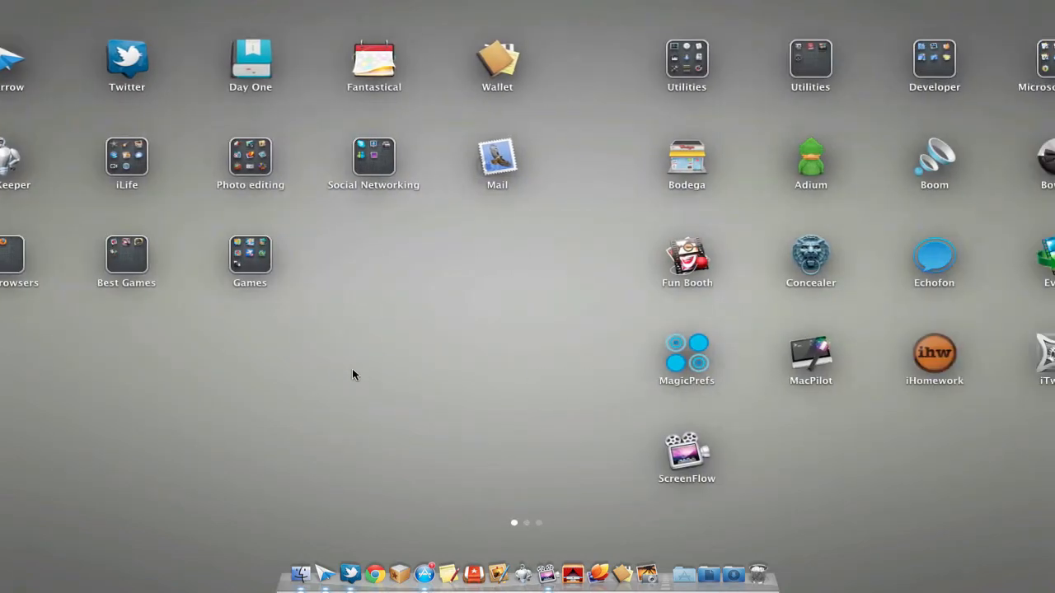
scroll("left", 3)
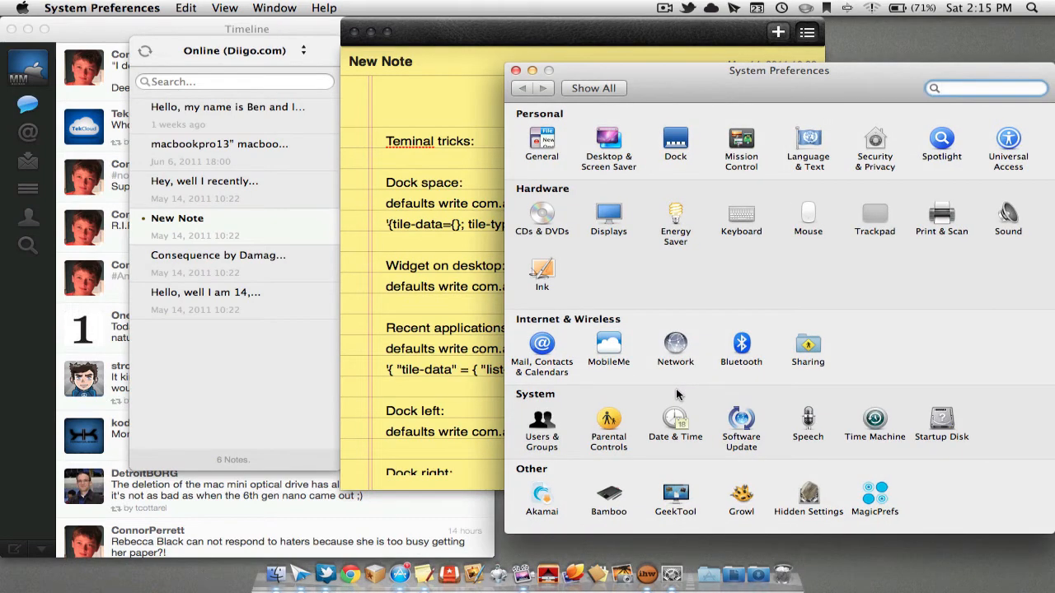
Show System Preferences, then enter Mission Control with F3 to see all open windows.
left_click(986, 89)
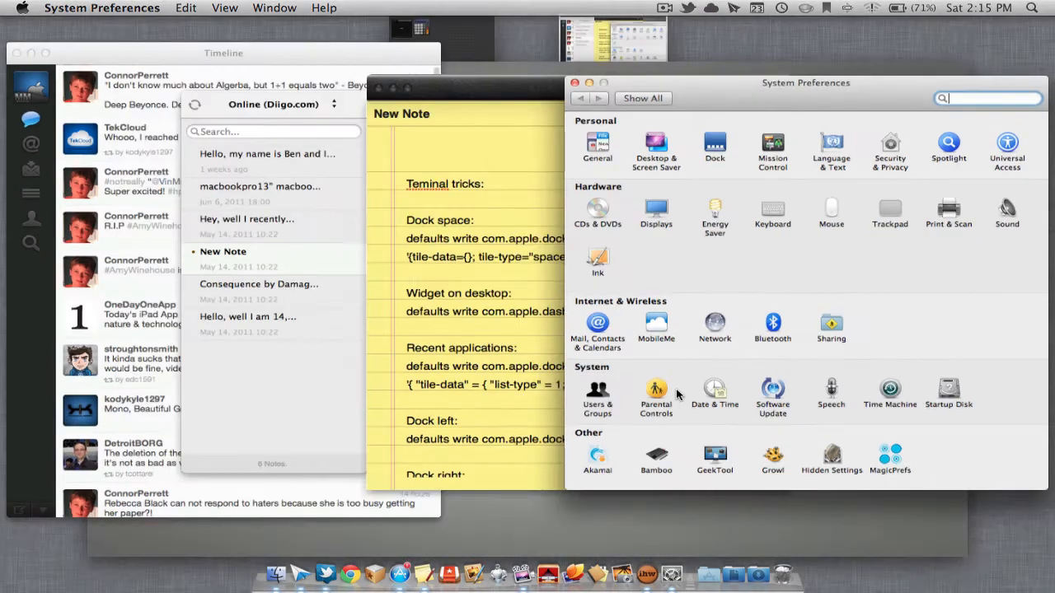
key("F3")
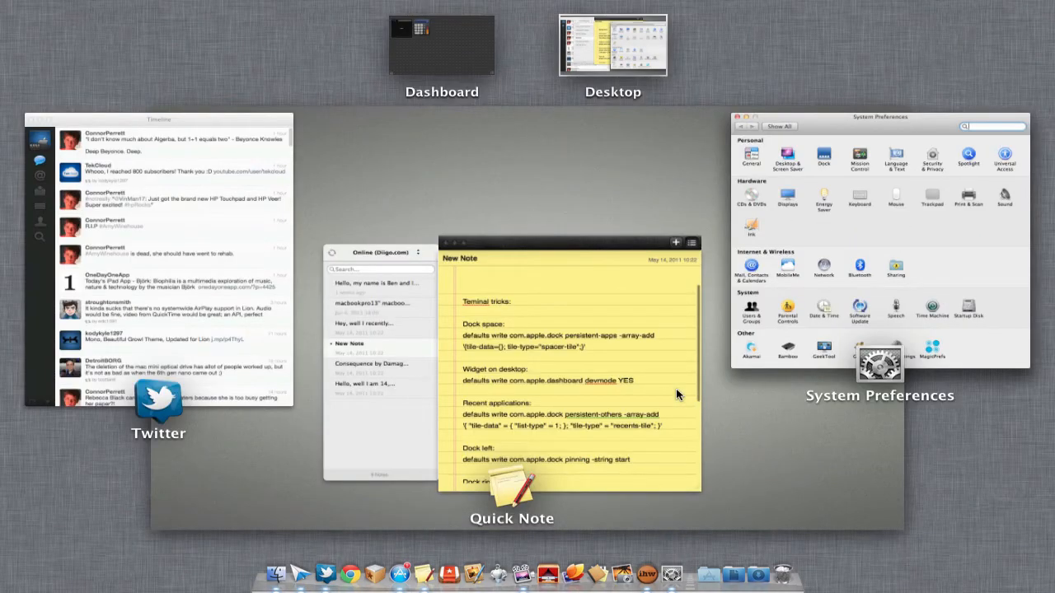
mouse_move(289, 438)
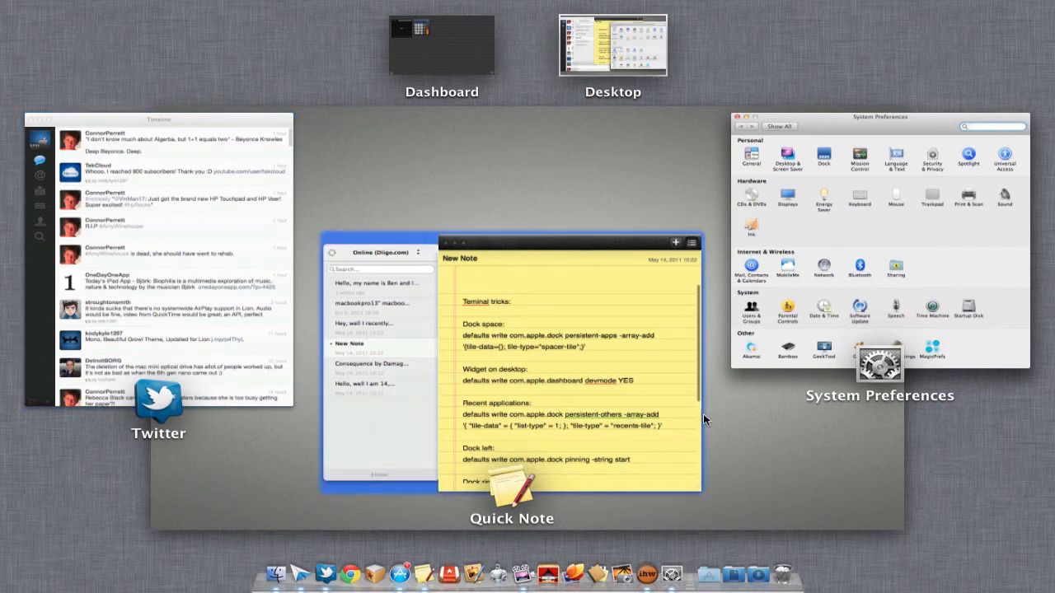
mouse_move(567, 425)
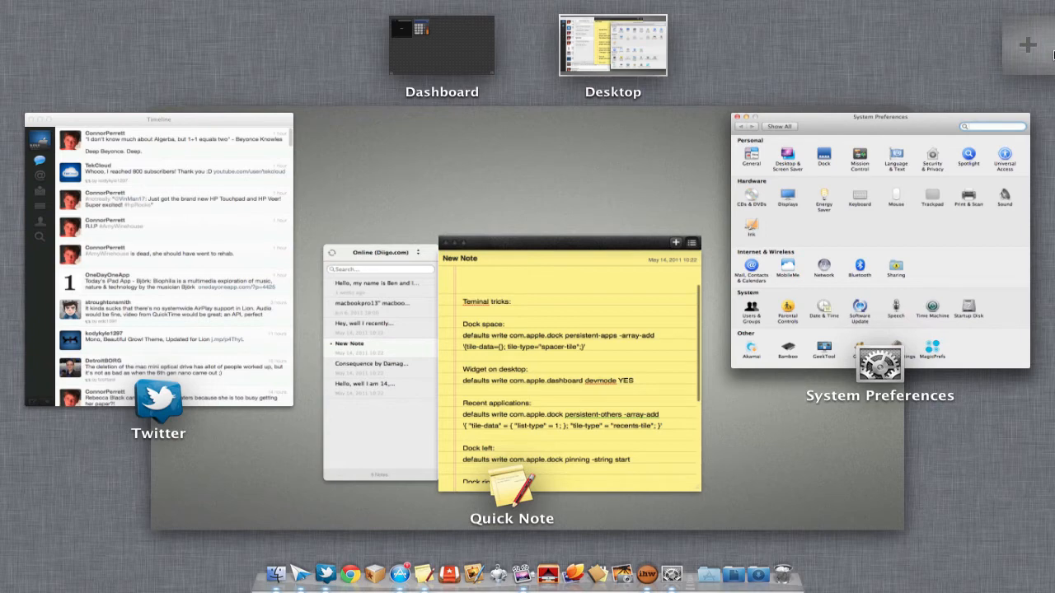
mouse_move(1029, 42)
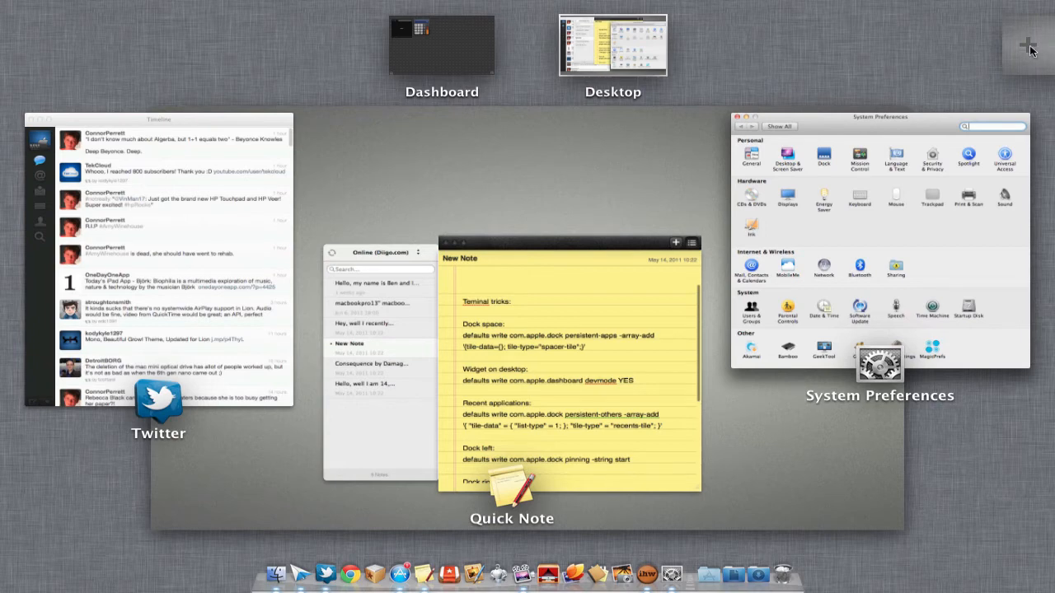
Add Desktop 2 and Desktop 3 from the top-right corner of Mission Control.
left_click(1025, 43)
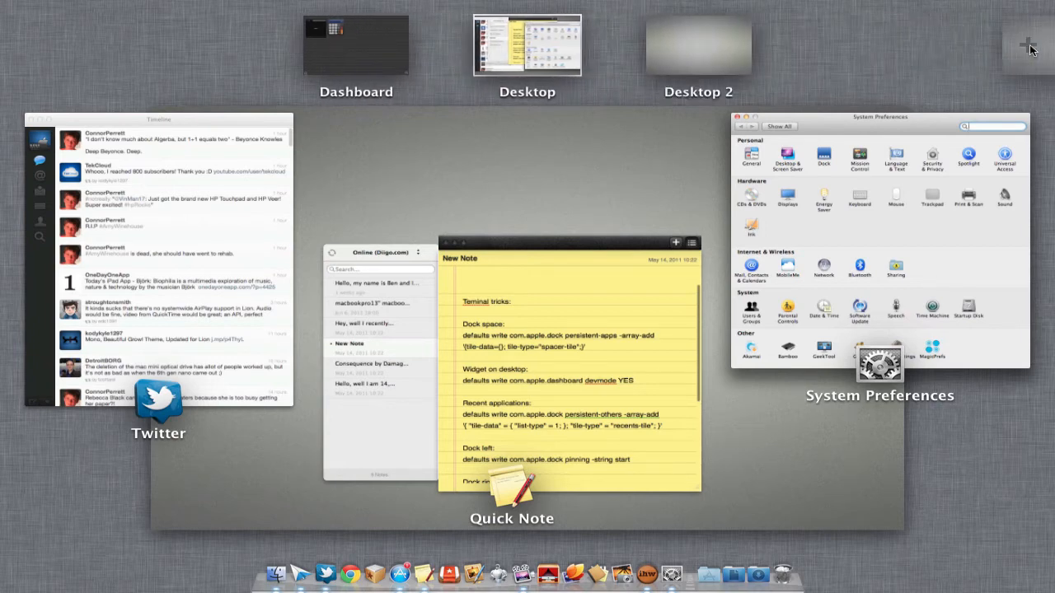
left_click(1029, 47)
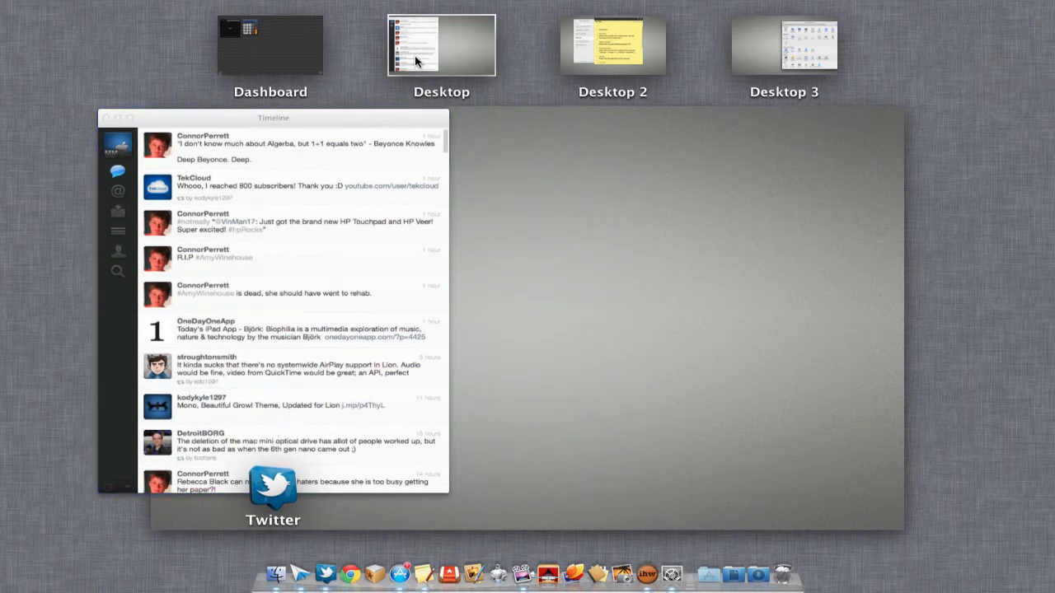
mouse_move(422, 57)
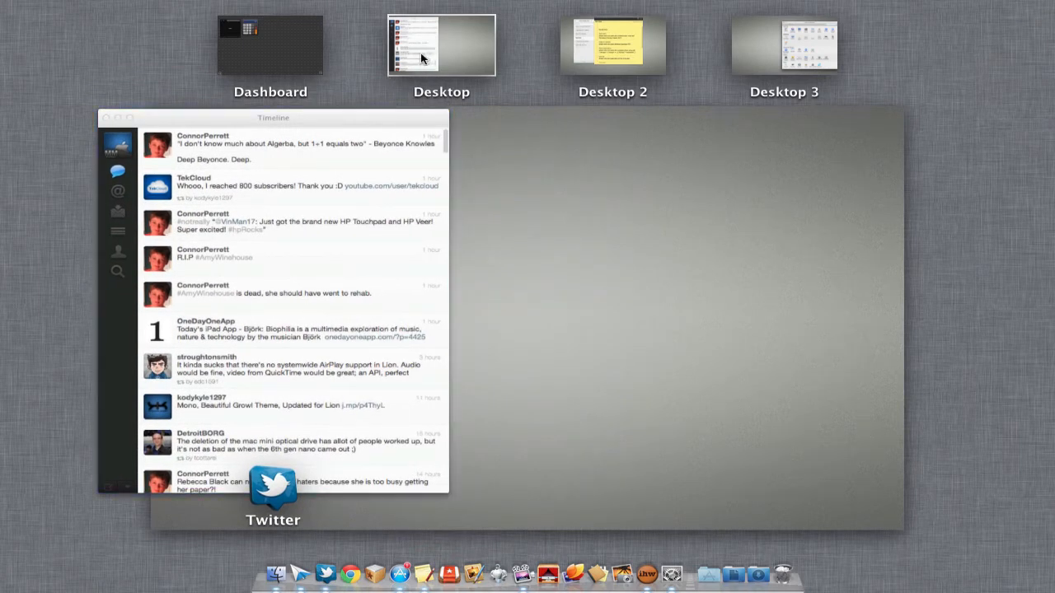
mouse_move(636, 50)
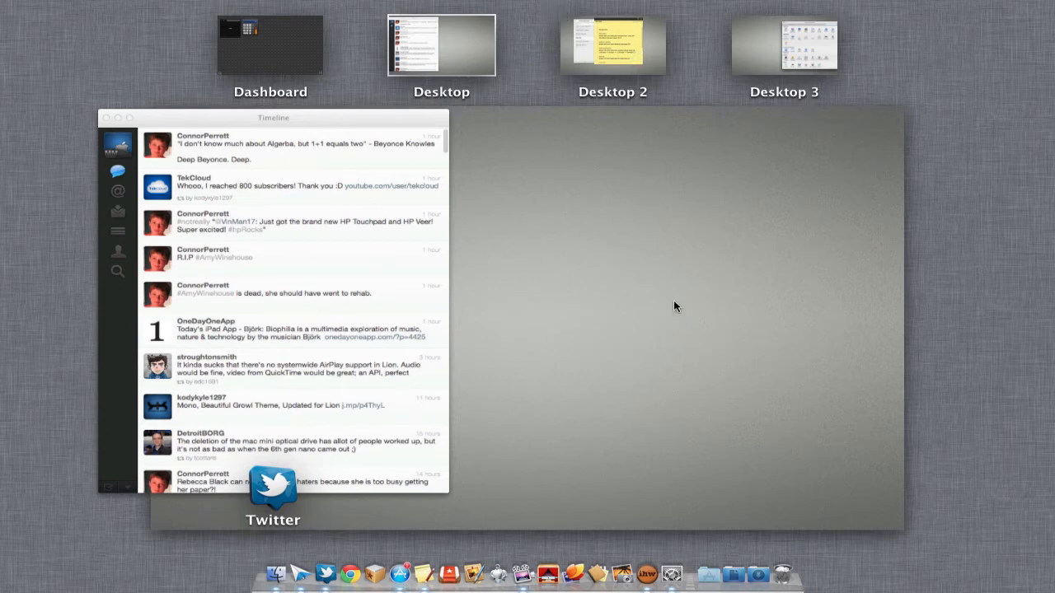
mouse_move(600, 346)
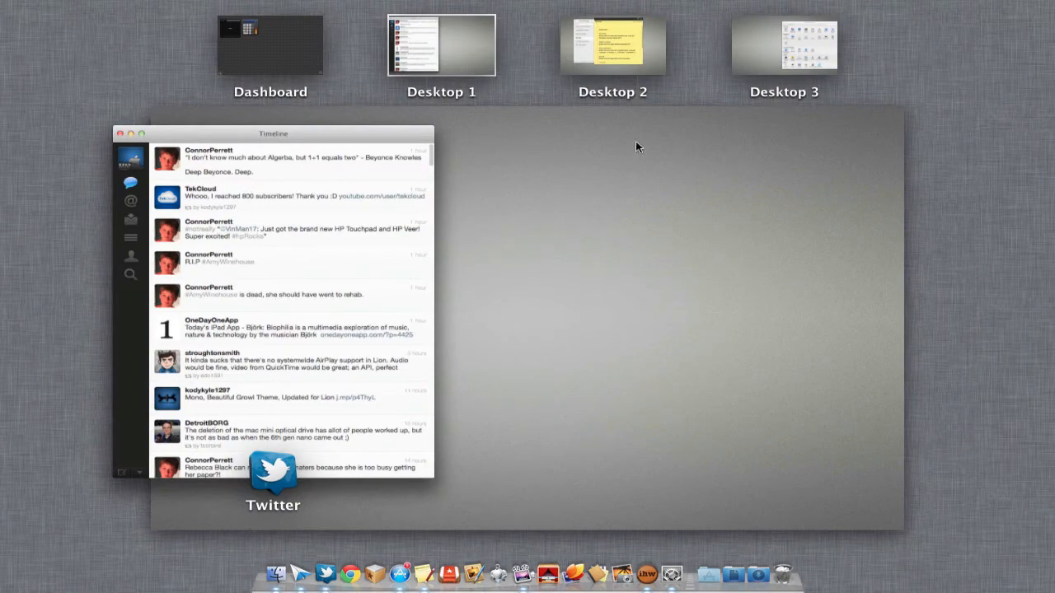
mouse_move(599, 40)
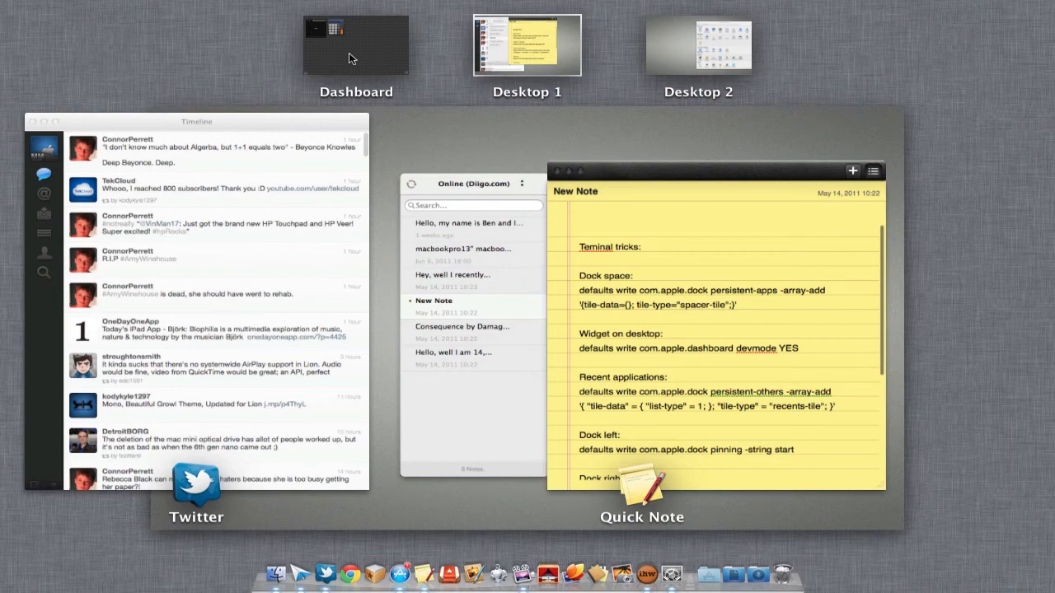
mouse_move(372, 43)
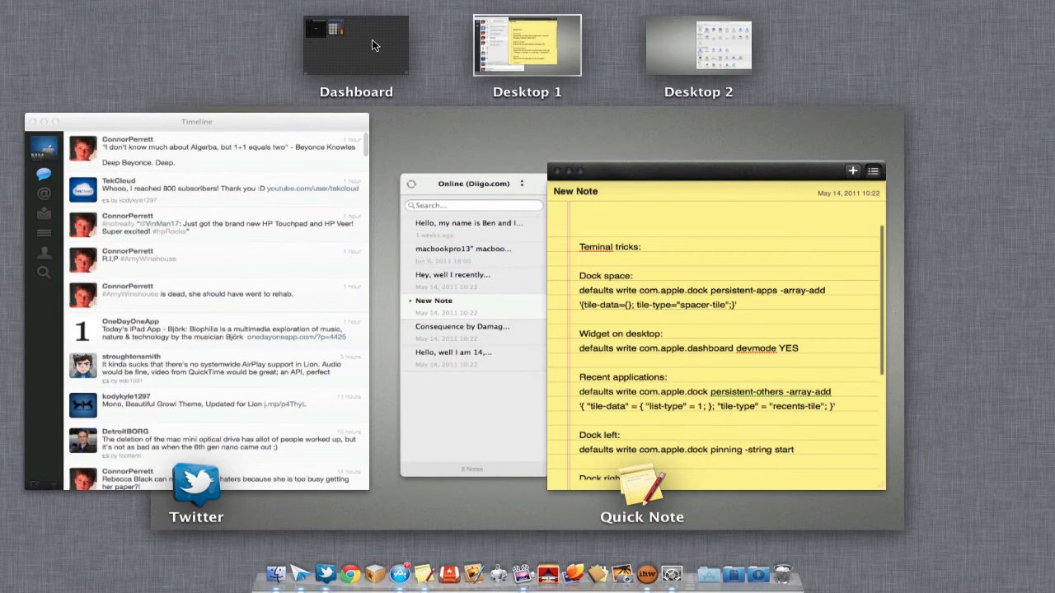
Remove Desktop 3 so Quick Note returns to Desktop 1 with Twitter.
left_click(356, 43)
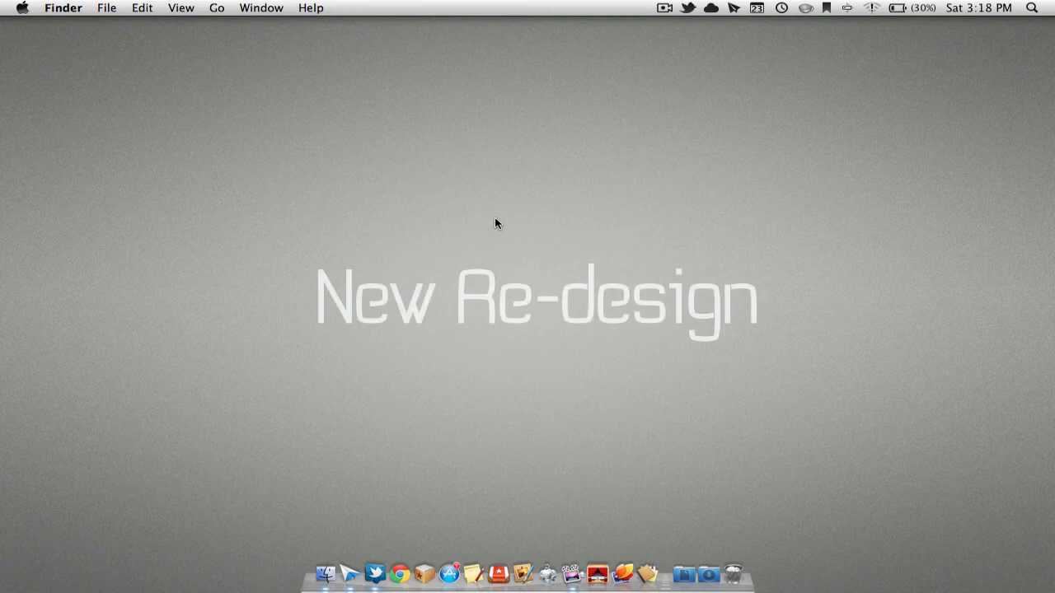
mouse_move(324, 583)
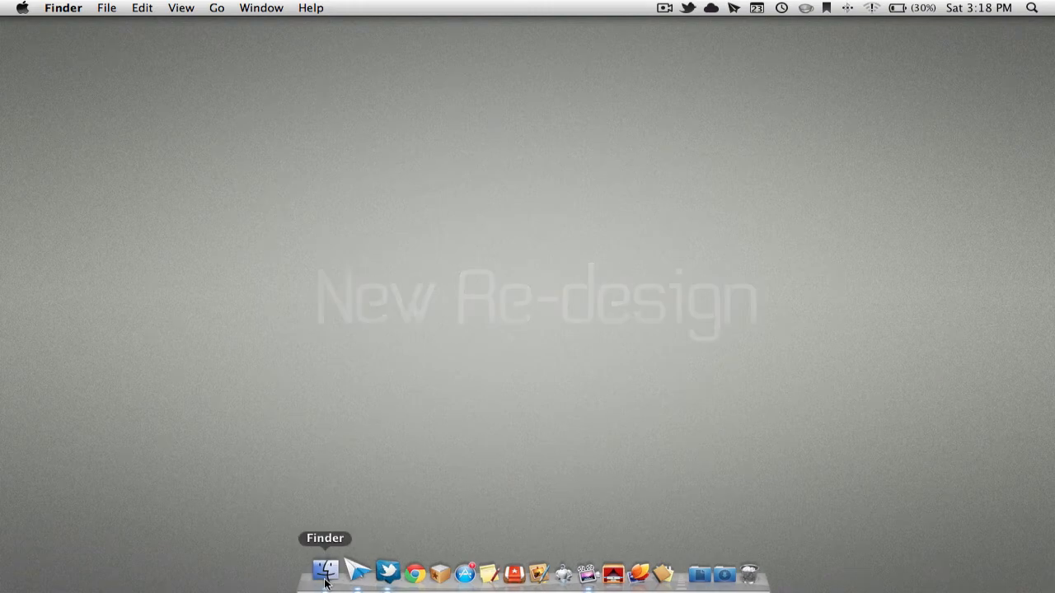
Show All My Files grouped by images, PDFs, music and movies, then close the window.
left_click(324, 586)
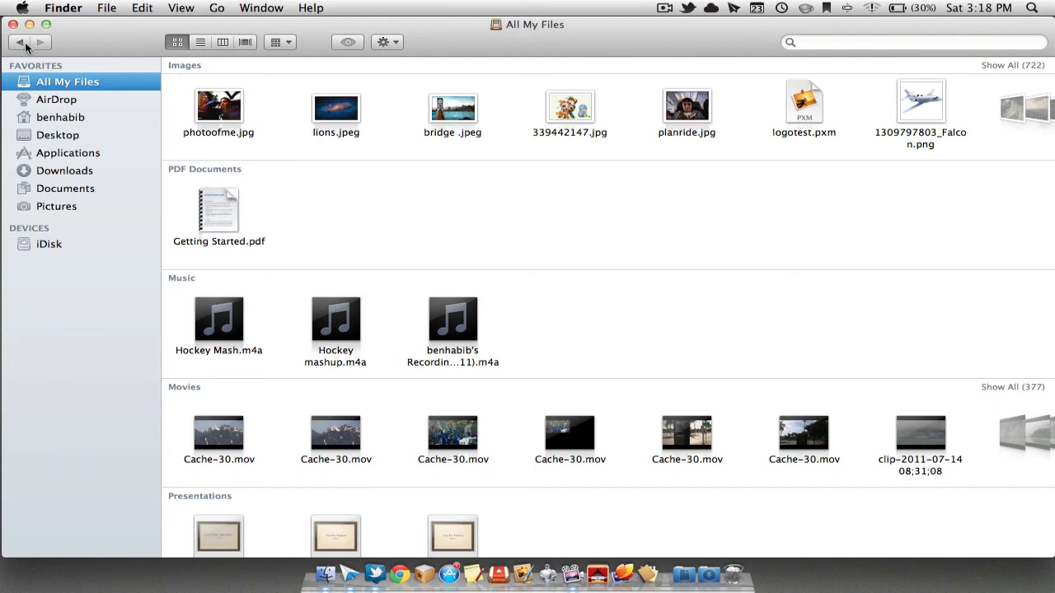
mouse_move(18, 43)
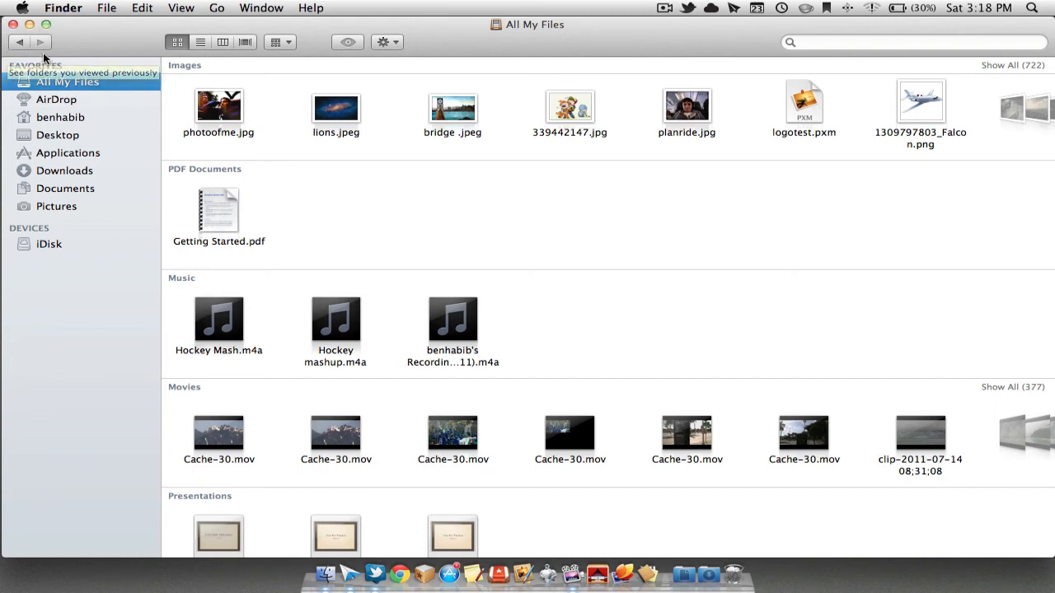
mouse_move(67, 40)
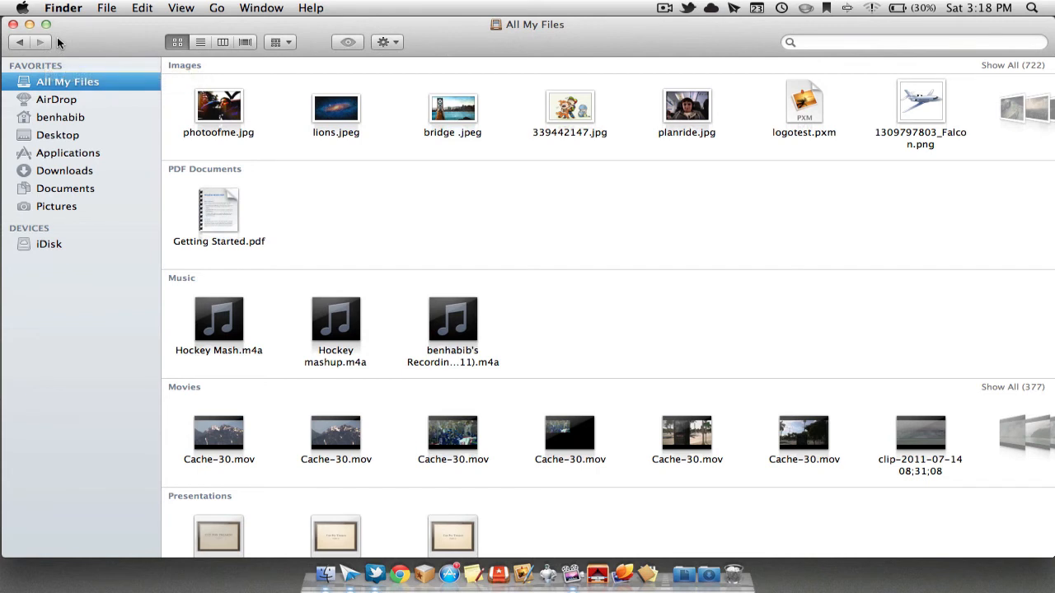
mouse_move(64, 41)
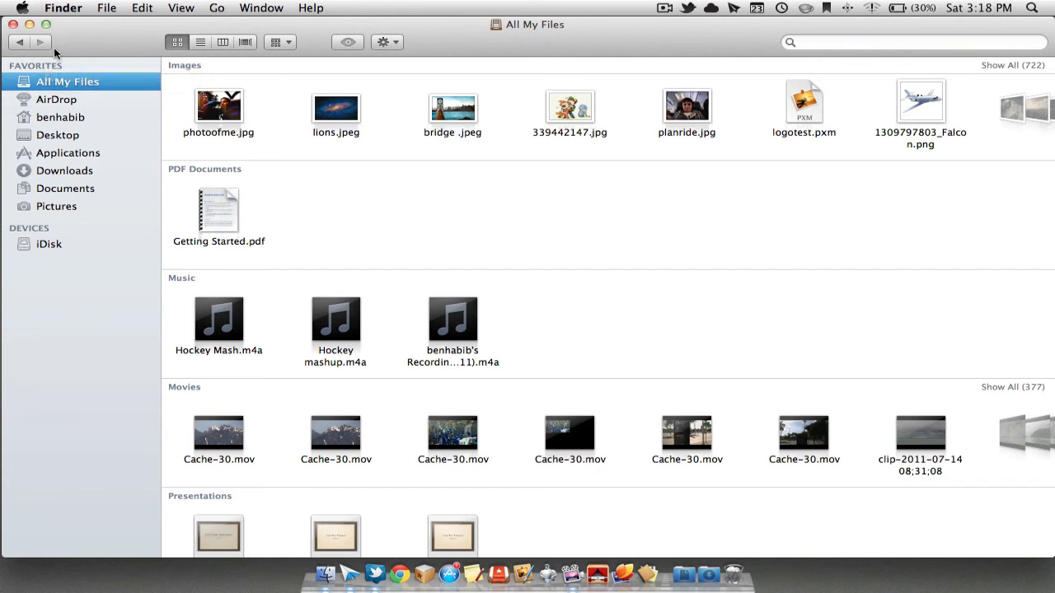
mouse_move(663, 340)
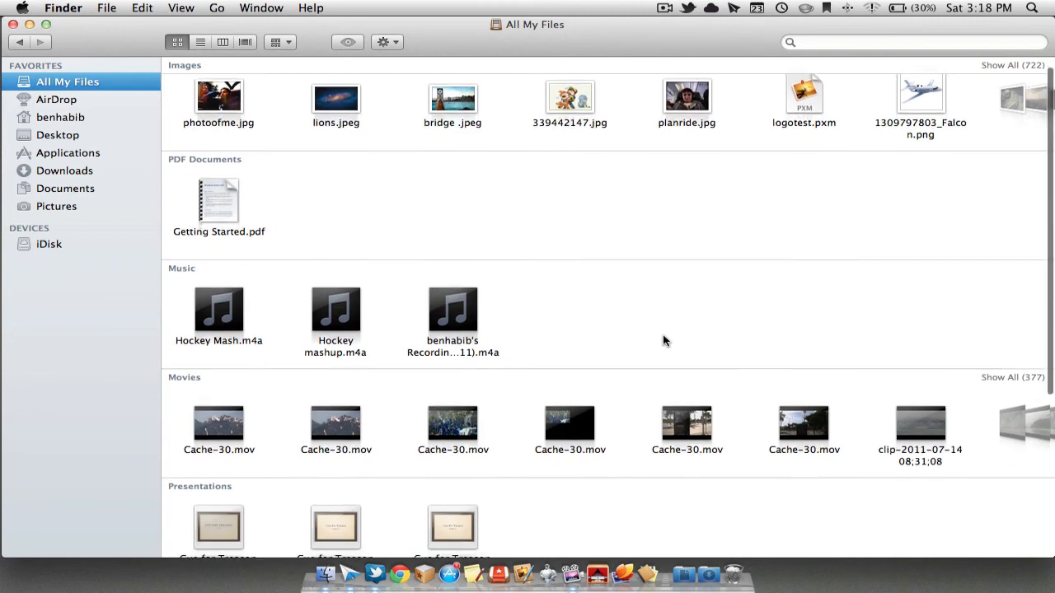
scroll("down", 3)
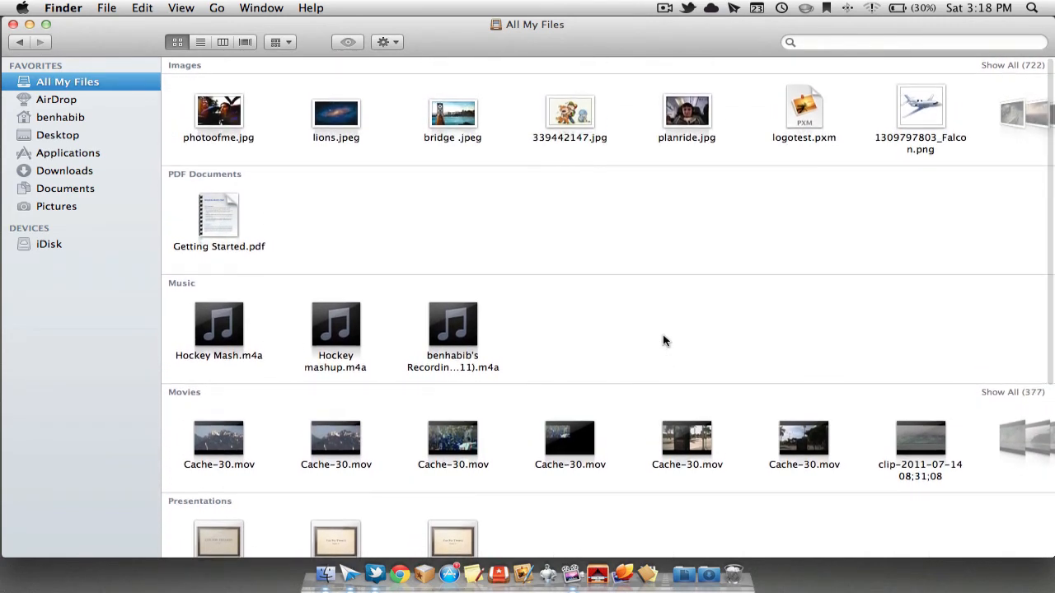
mouse_move(10, 30)
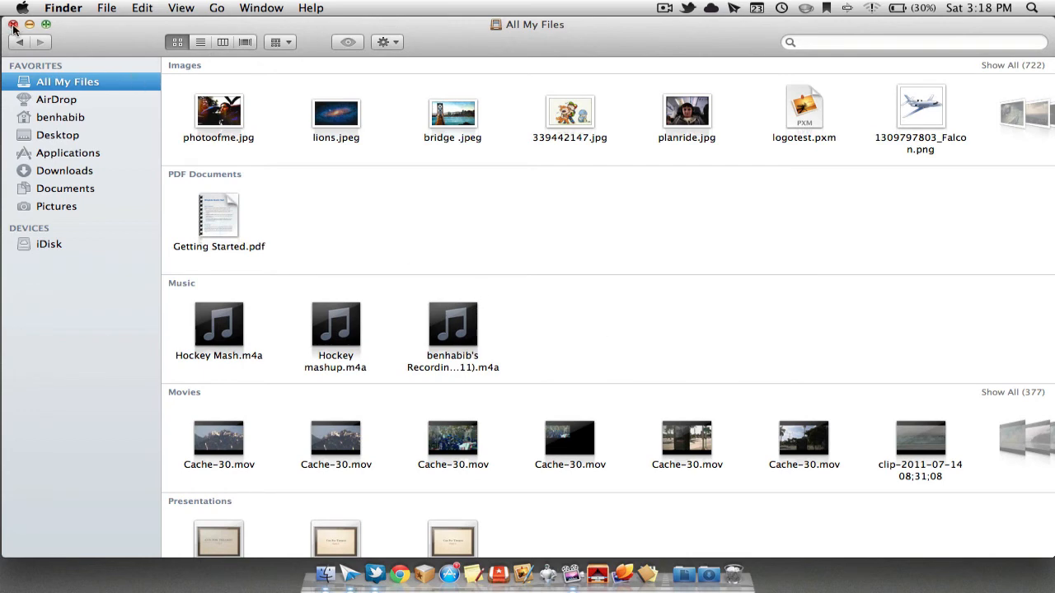
left_click(11, 26)
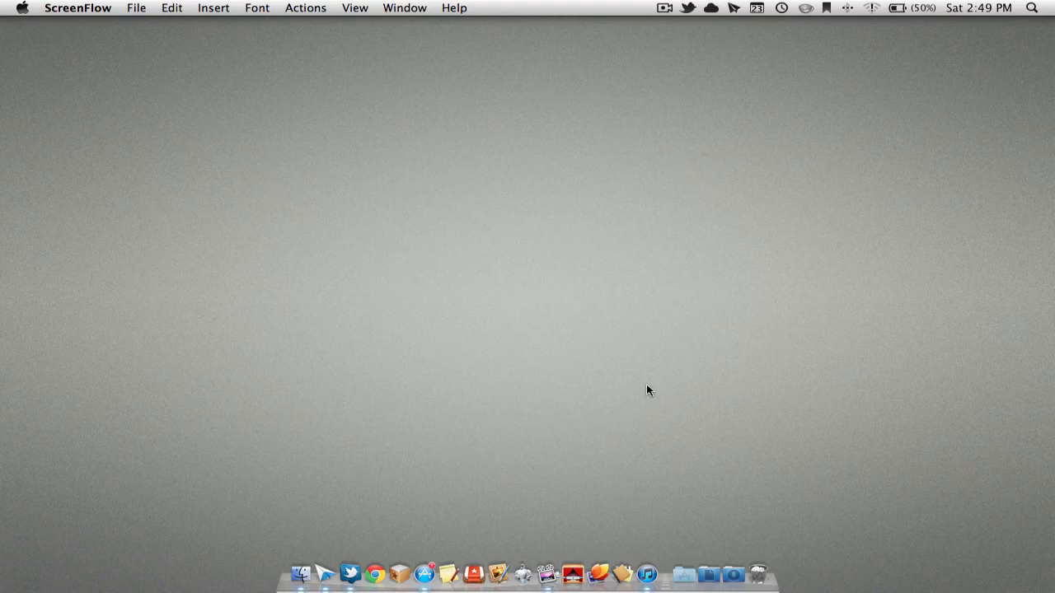
Launch iTunes from the Dock to show the 95-song music library.
left_click(647, 570)
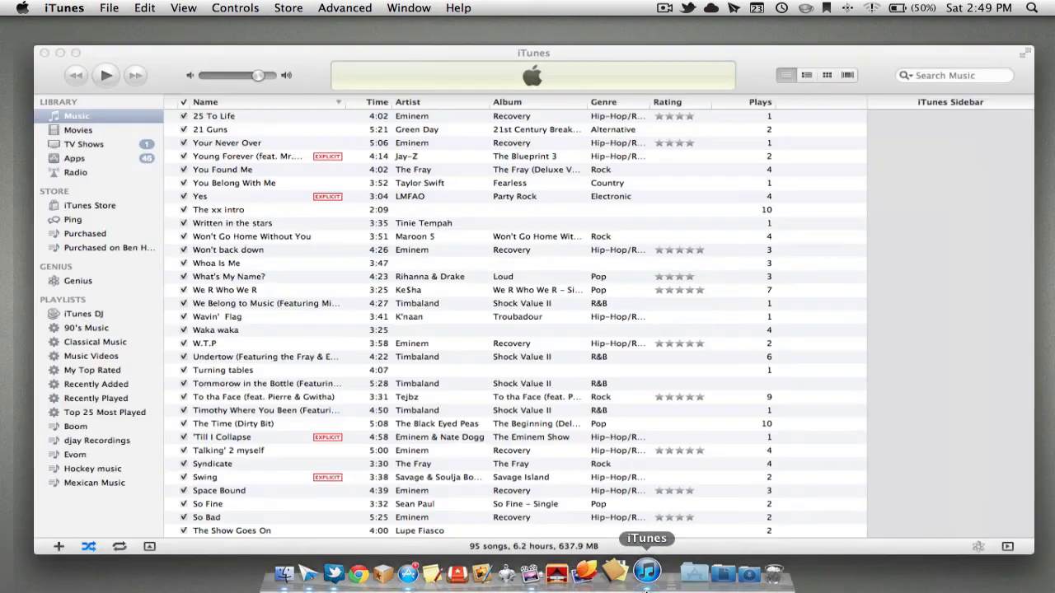